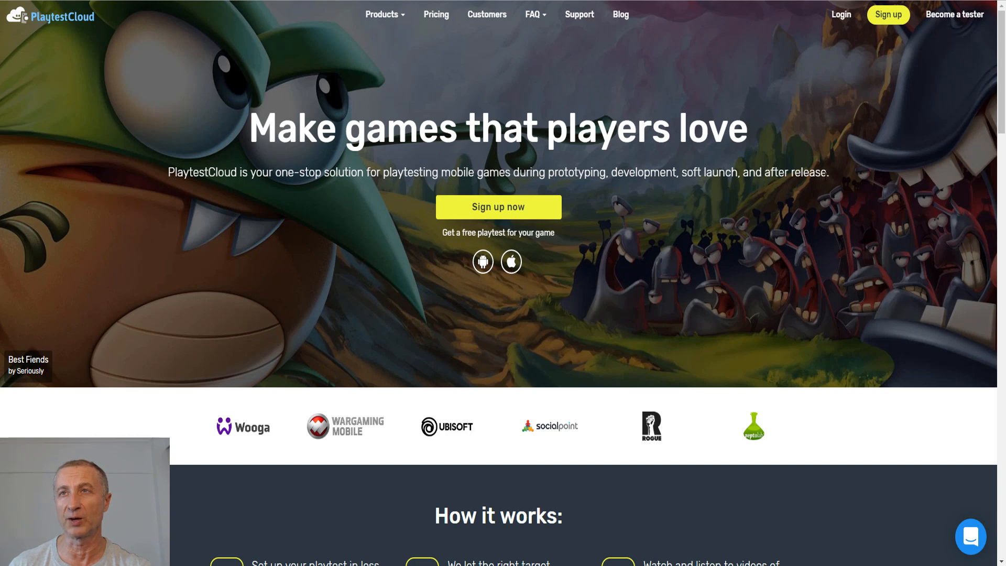
mouse_move(714, 312)
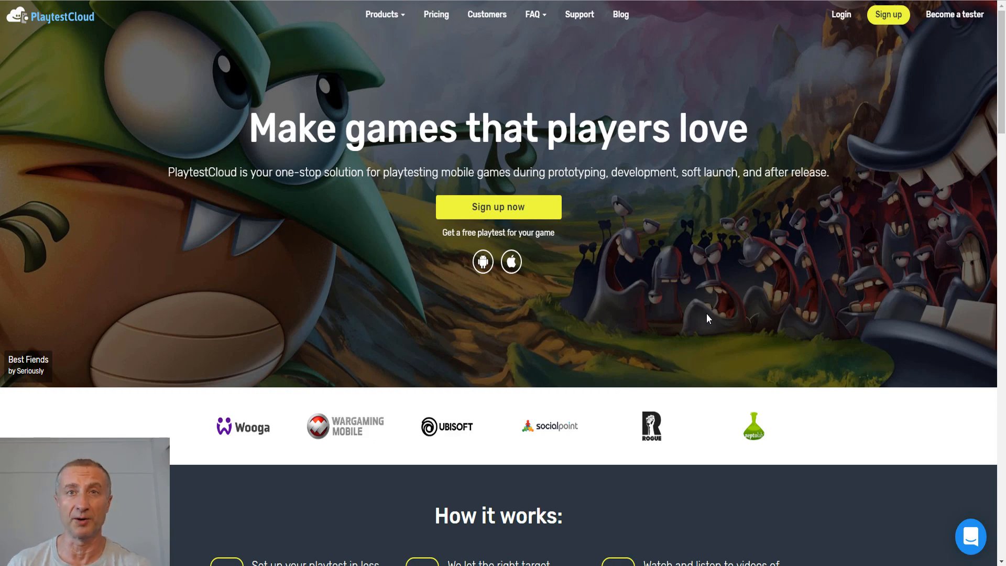
Open the Become a tester sign-up page and look over its form fields
scroll("down", 3)
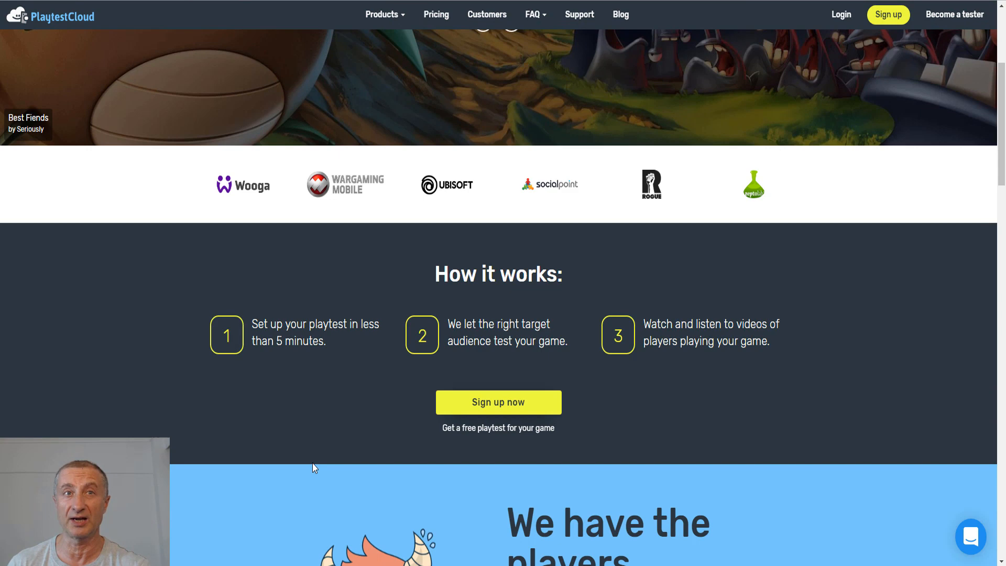
mouse_move(346, 332)
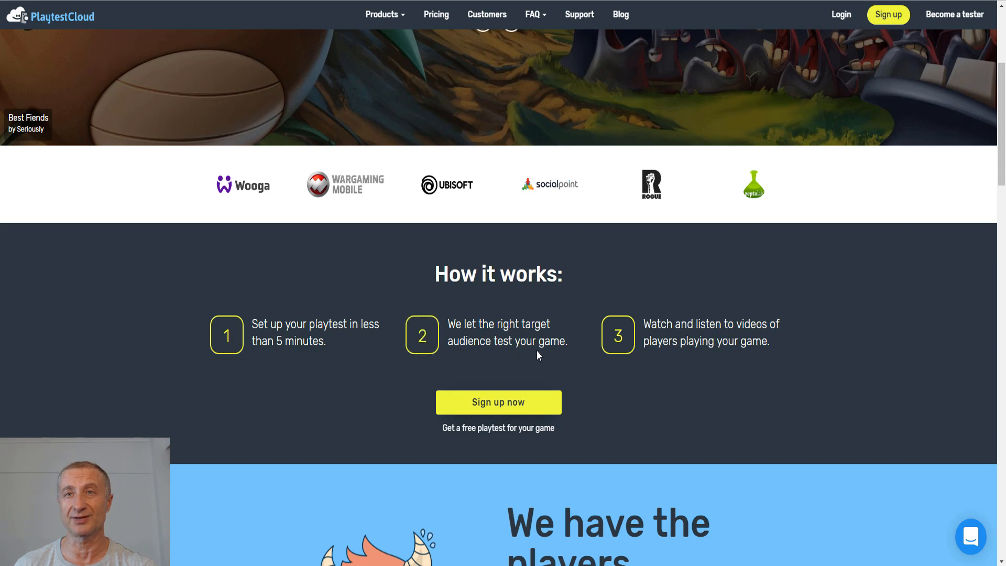
mouse_move(789, 333)
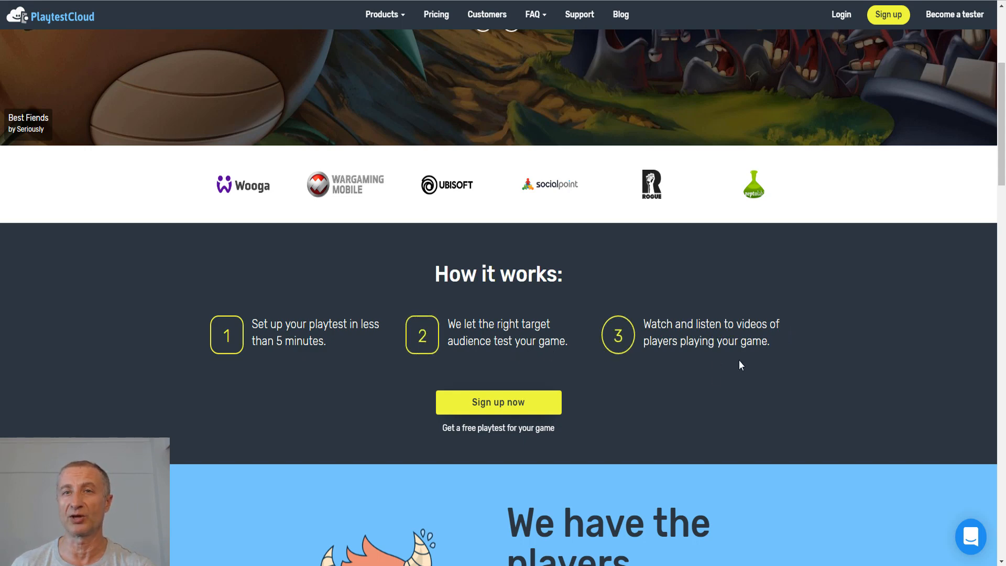
scroll("down", 3)
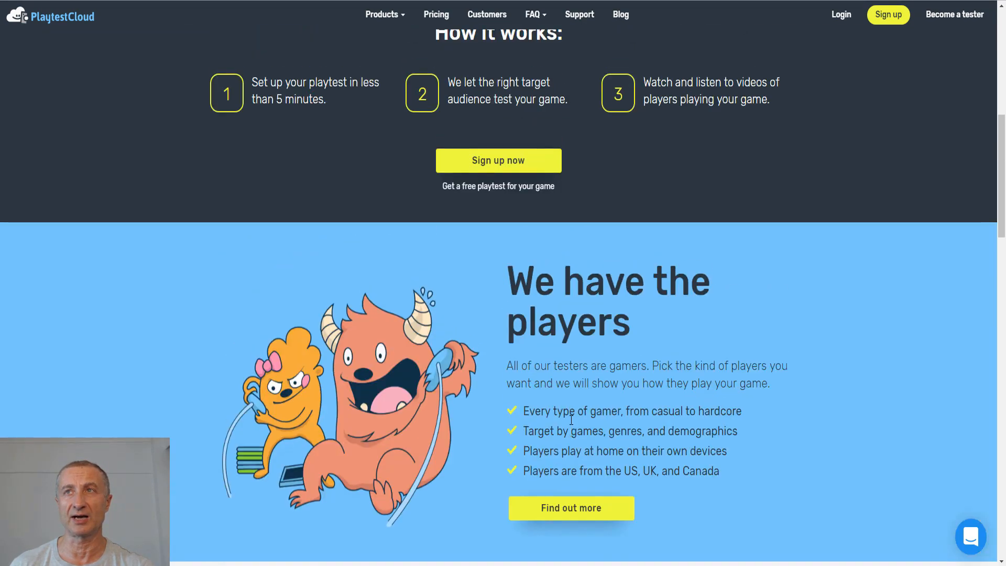
scroll("up", 3)
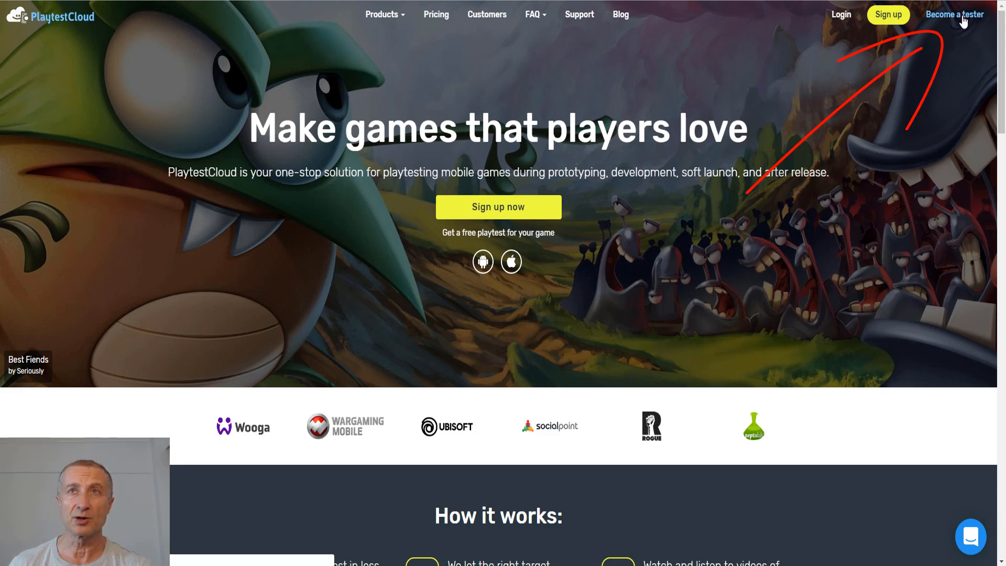
left_click(955, 15)
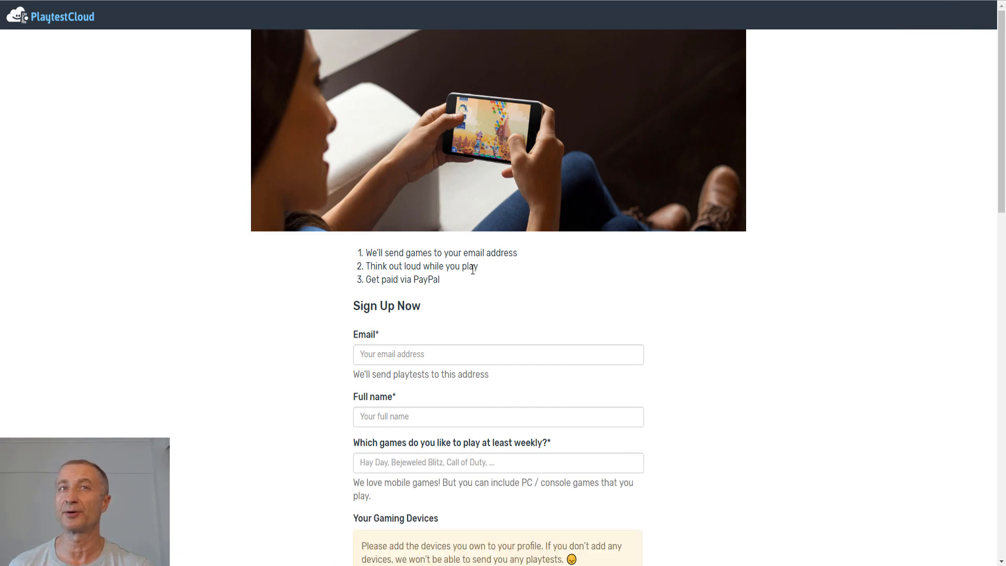
mouse_move(489, 272)
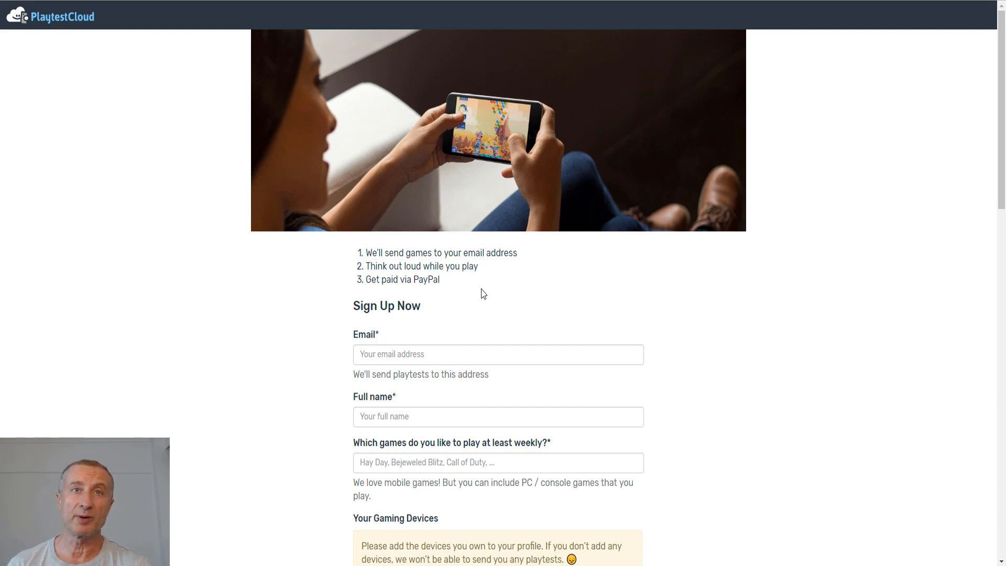
scroll("down", 3)
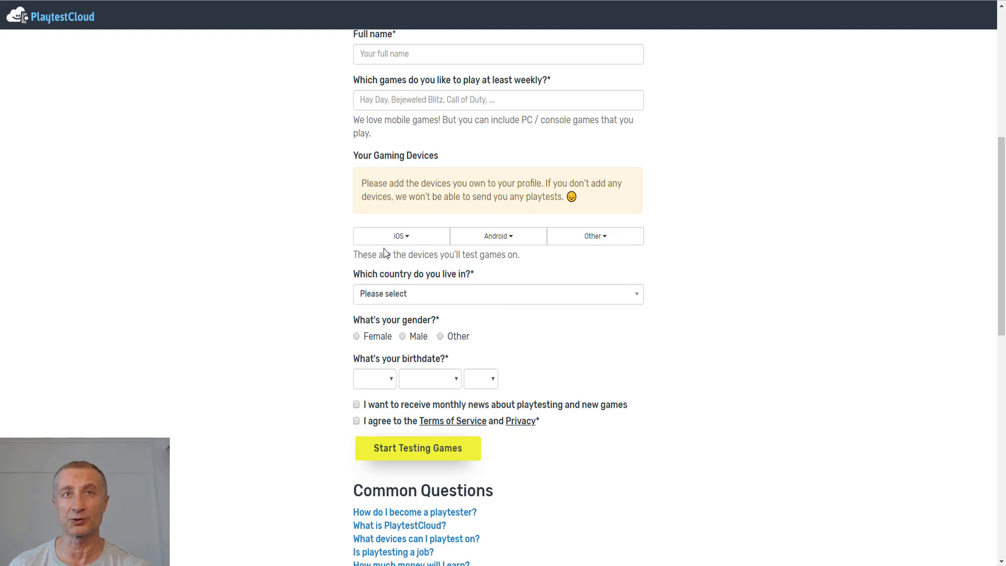
mouse_move(595, 235)
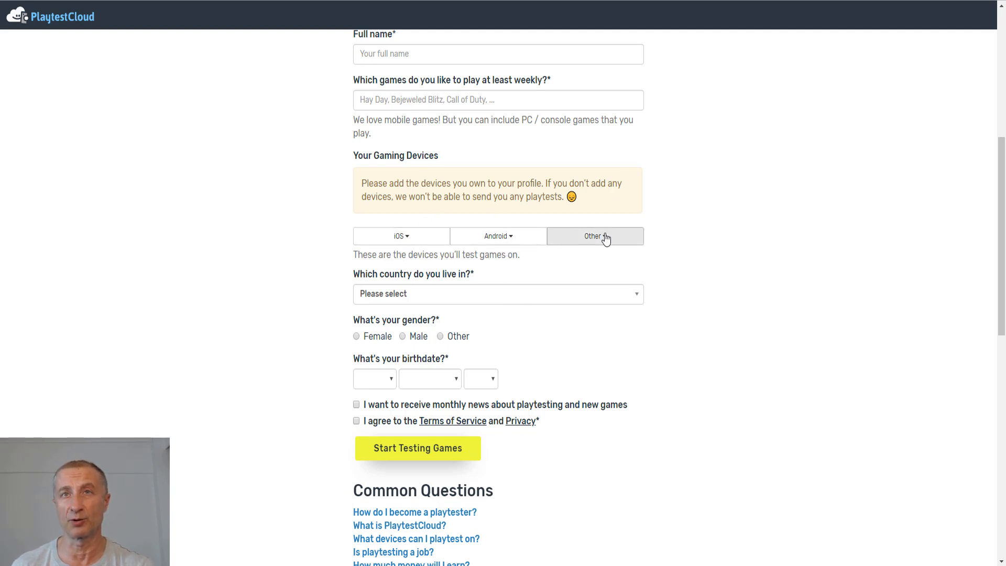
Browse the Other devices list, then continue down to Common Questions
left_click(594, 235)
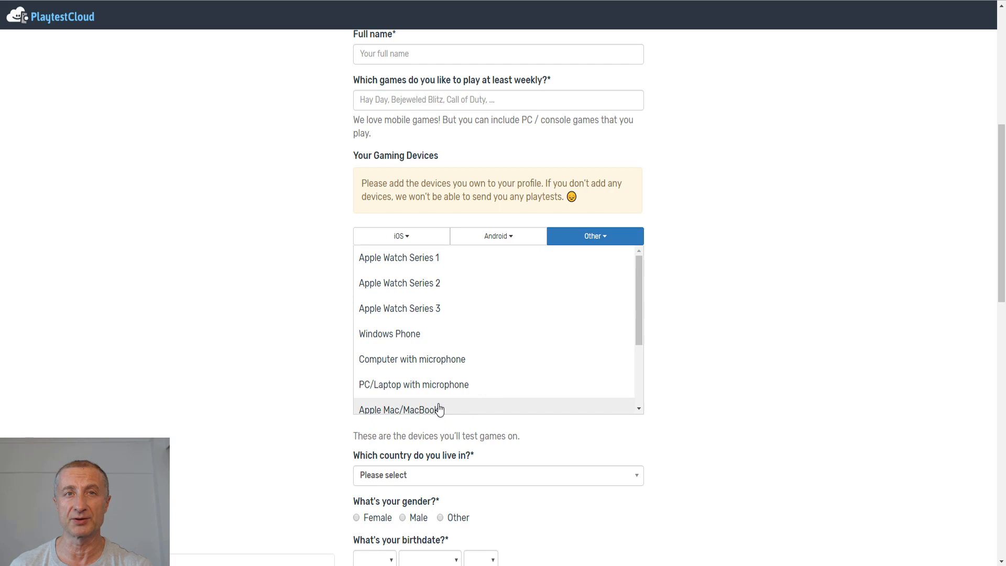
scroll("down", 3)
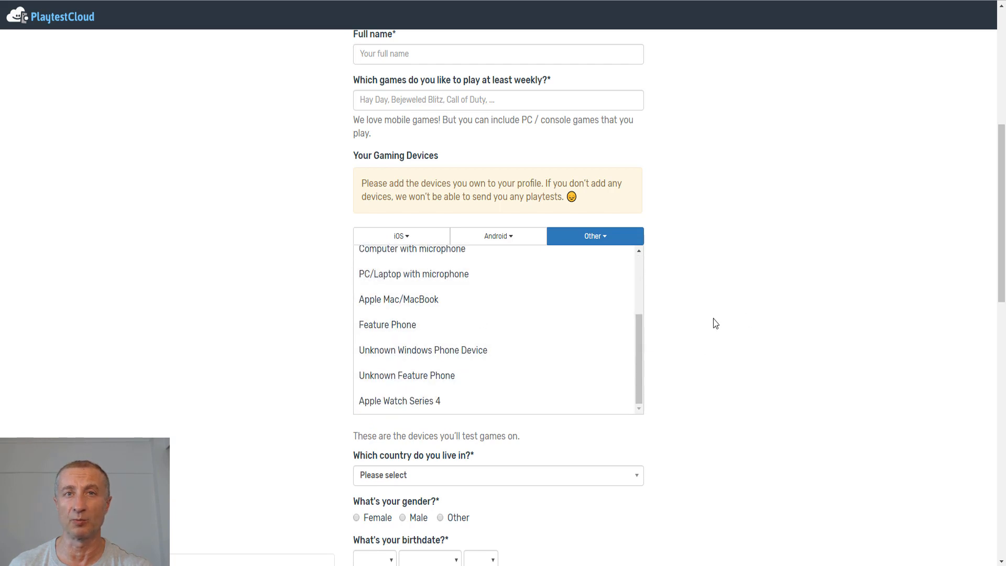
scroll("down", 3)
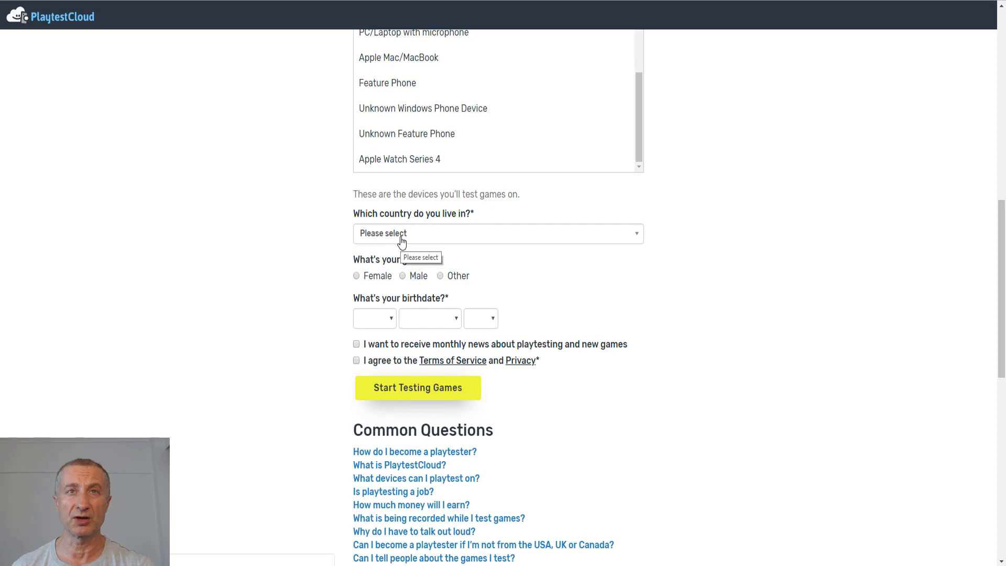
scroll("down", 3)
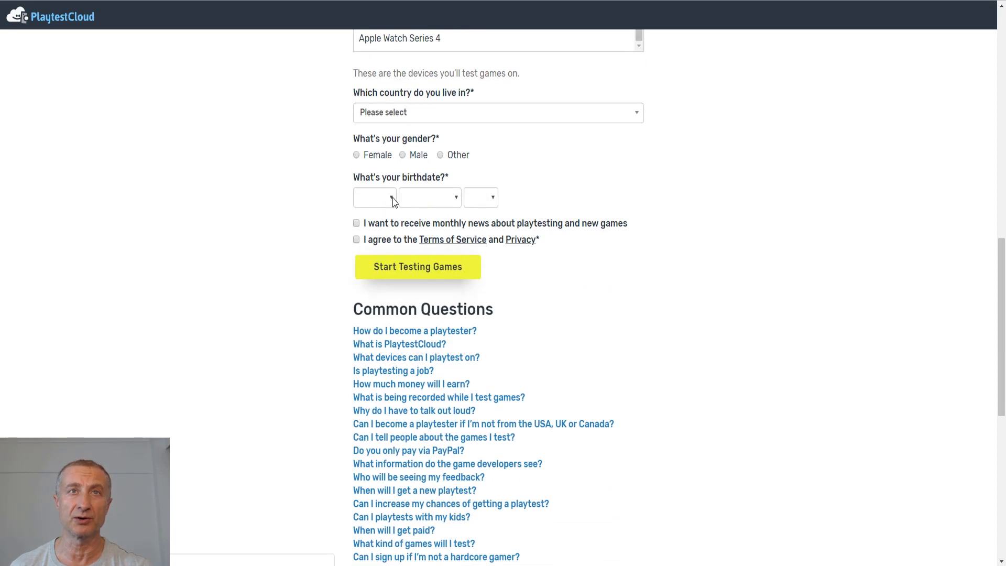
scroll("down", 3)
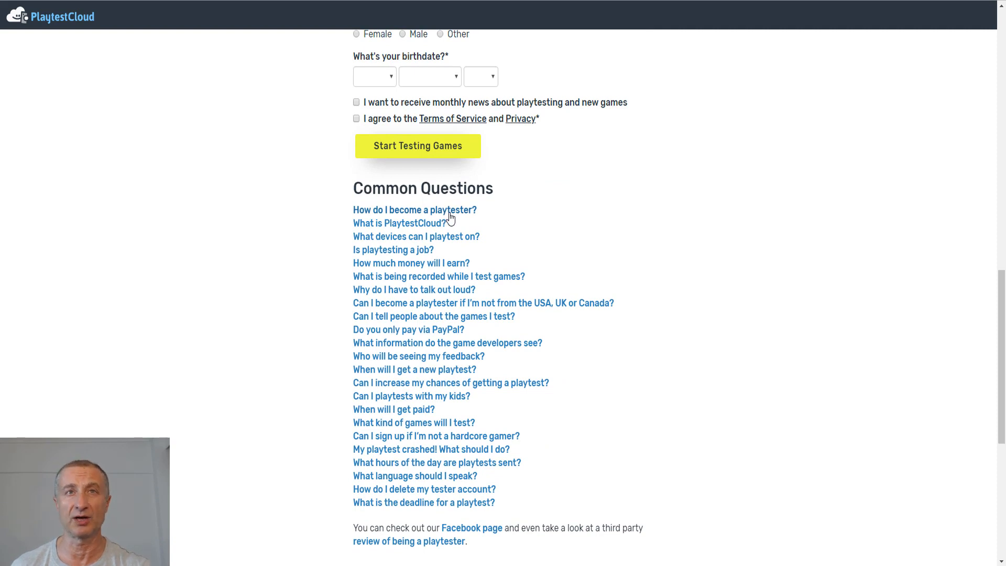
Expand 'How do I become a playtester?' and 'What is PlaytestCloud?', selecting description text
left_click(414, 210)
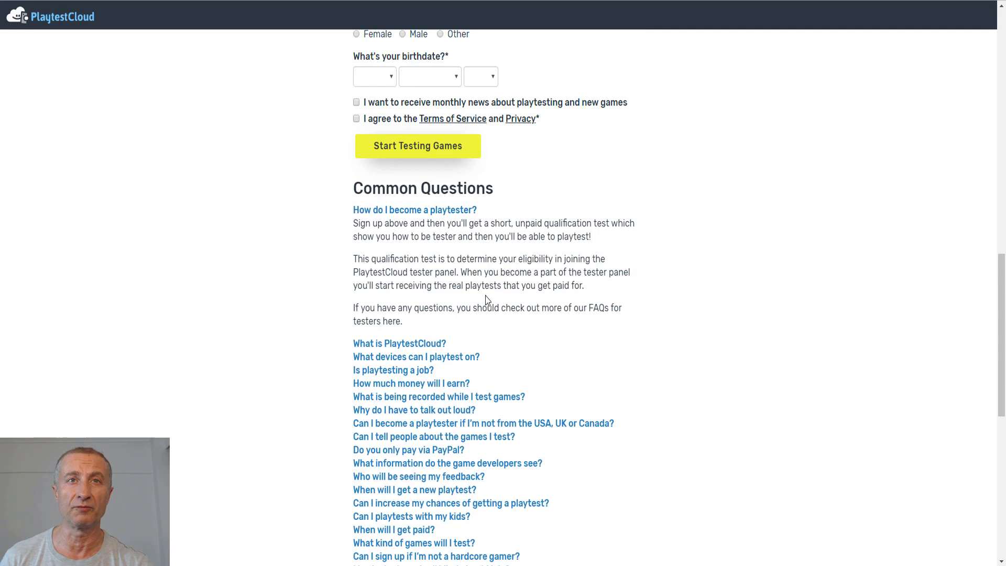
scroll("down", 3)
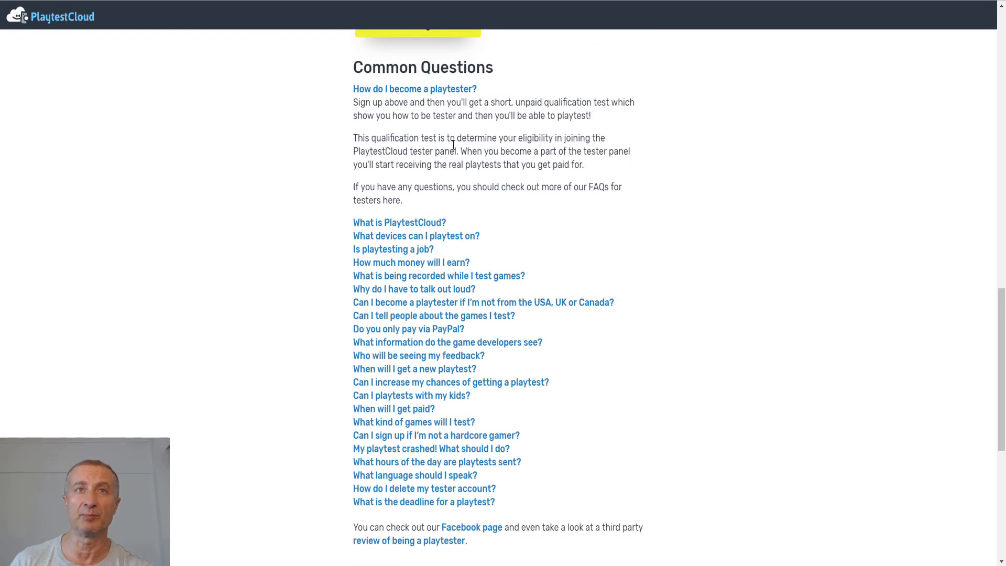
left_click(399, 223)
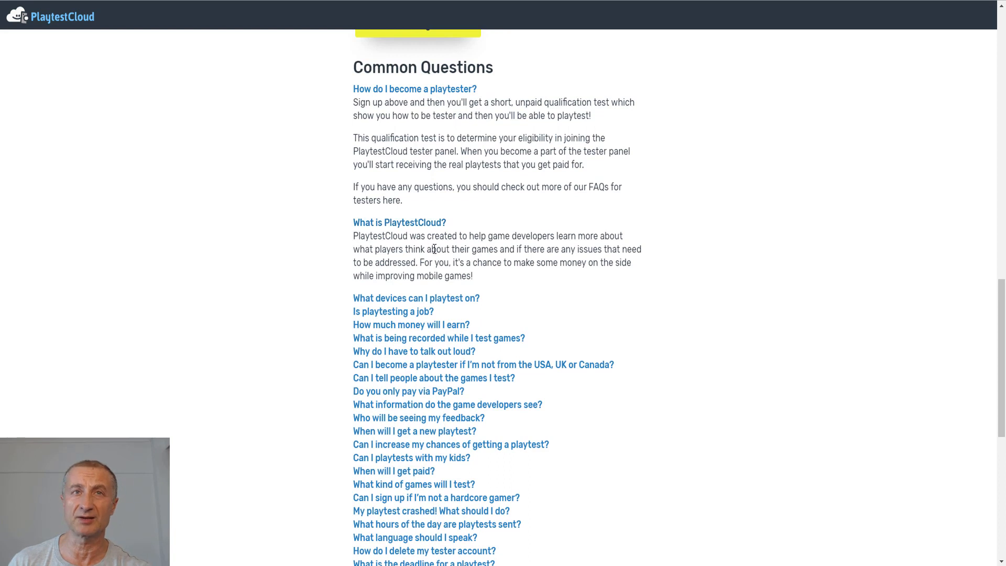
left_click_drag(415, 236, 623, 236)
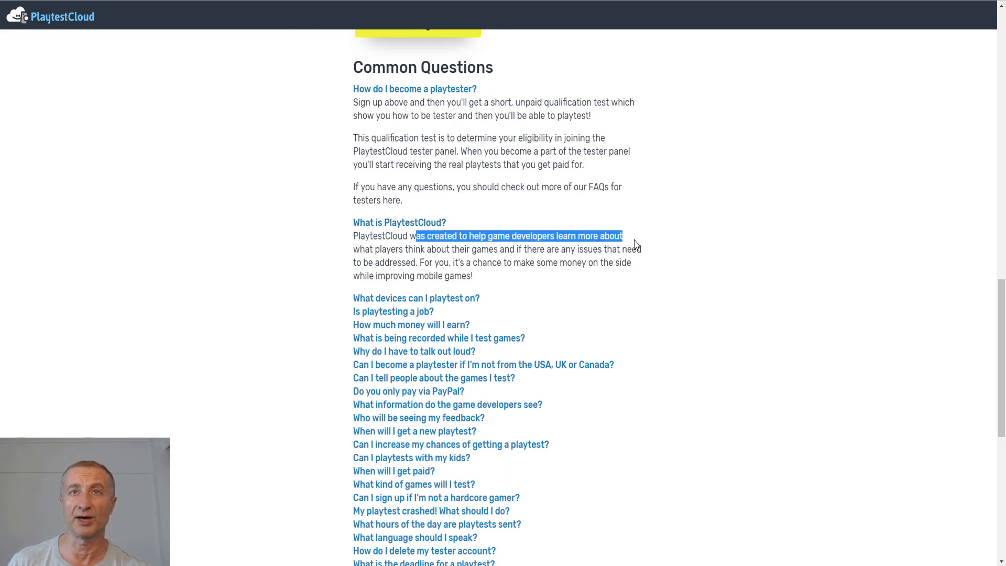
mouse_move(520, 252)
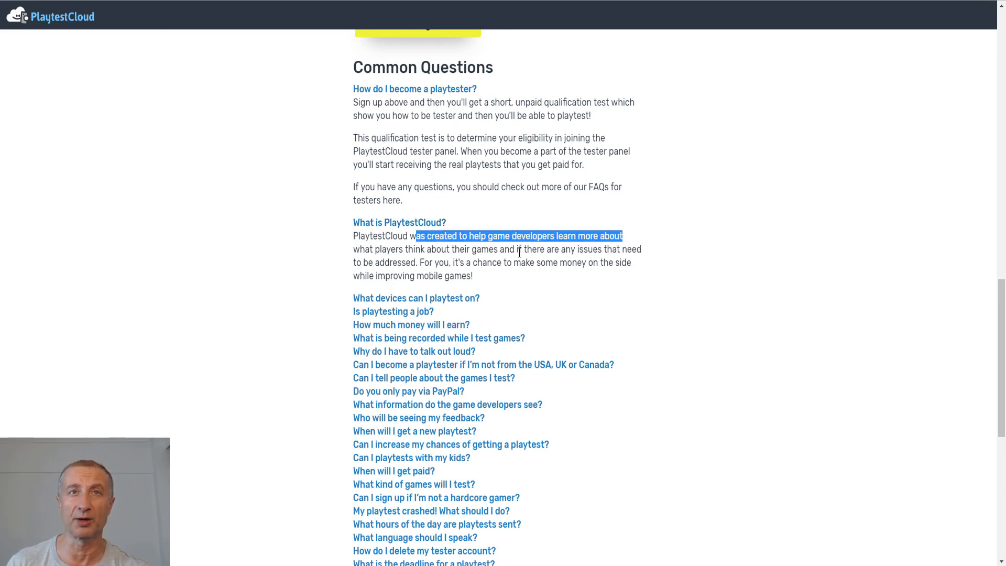
left_click(557, 253)
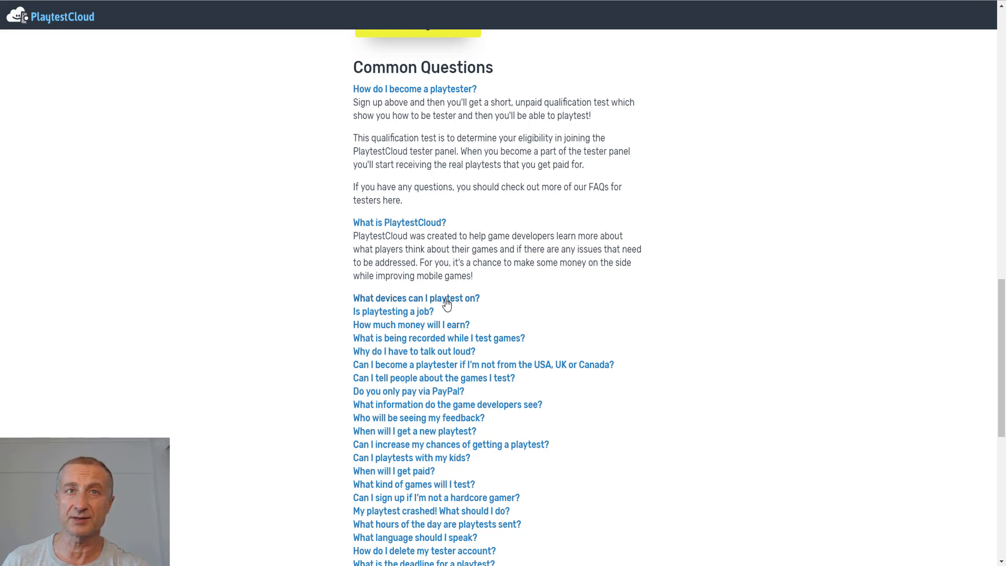
Expand 'Is playtesting a job?' and highlight the $9 USD reward text
scroll("down", 3)
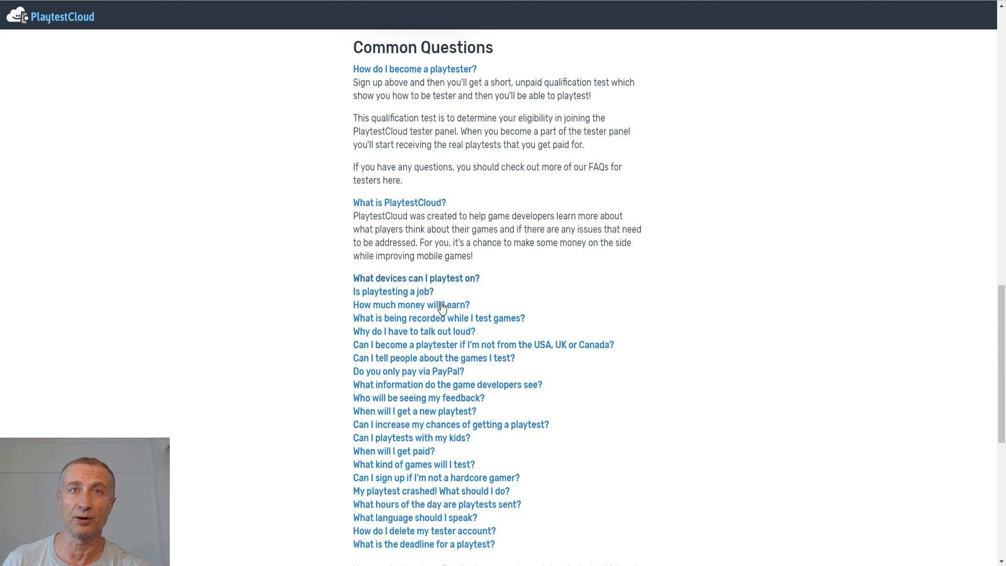
scroll("down", 3)
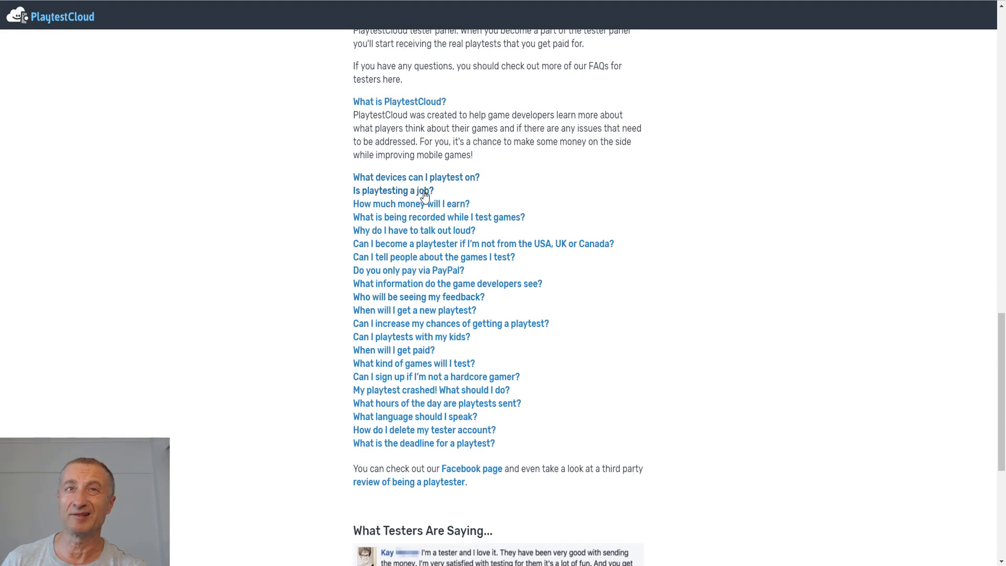
left_click(392, 189)
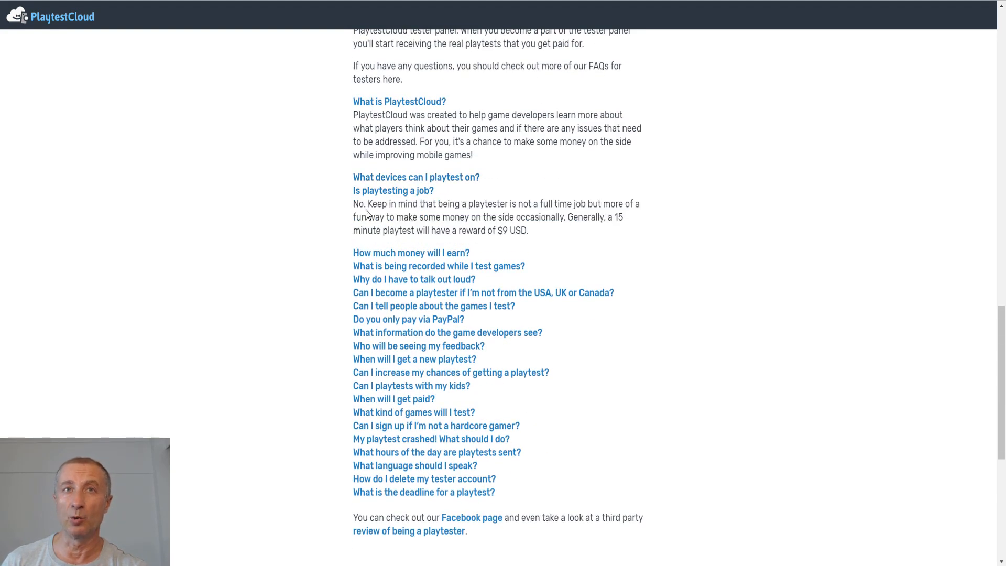
left_click_drag(366, 203, 529, 231)
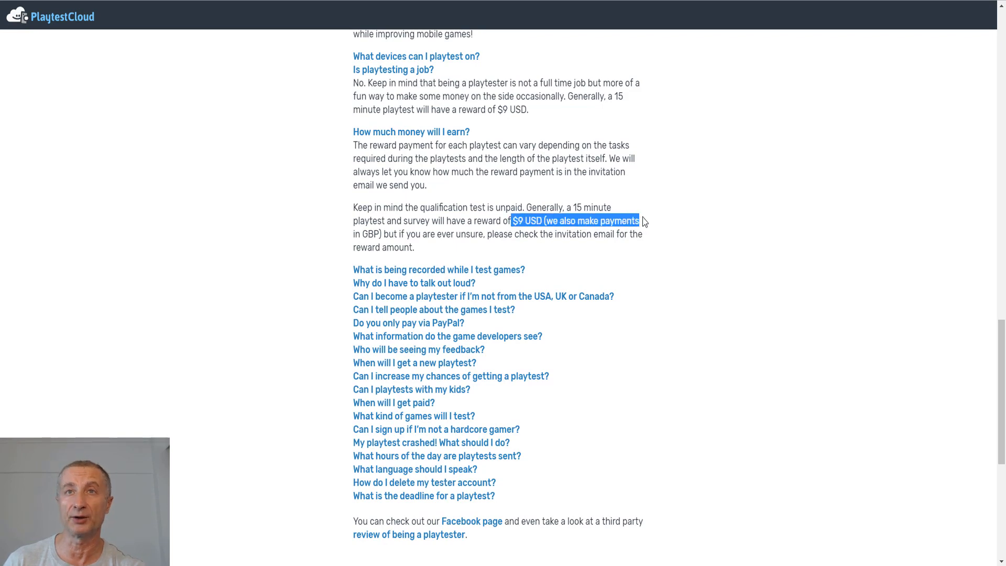
Expand the FAQ answers on recording, talking out loud, and testers outside USA/UK/Canada
scroll("down", 3)
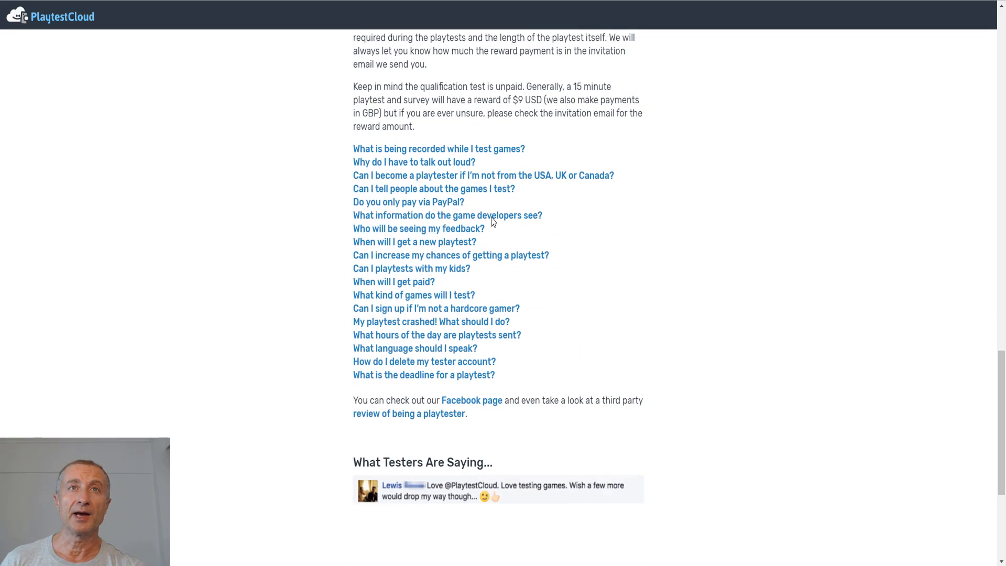
mouse_move(497, 157)
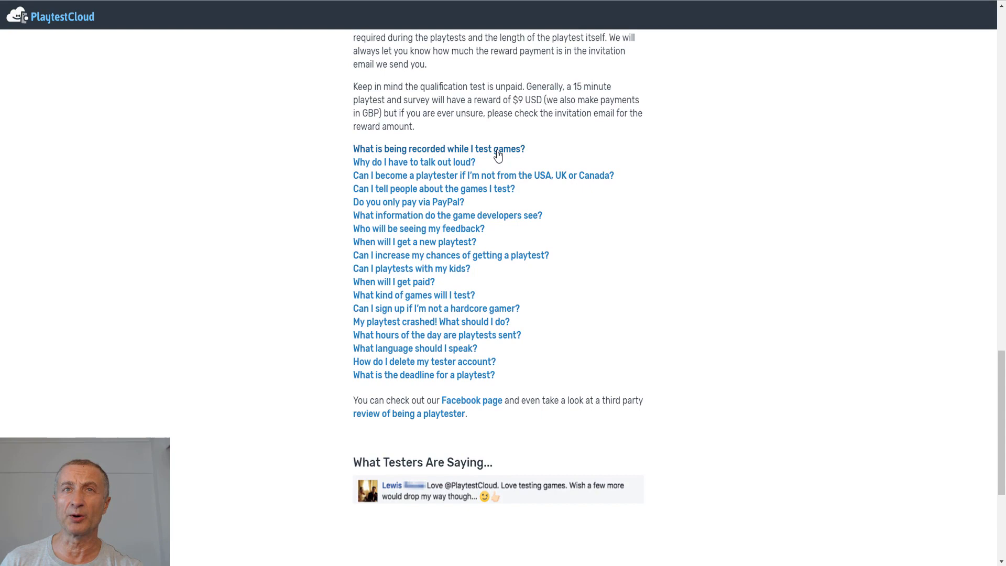
left_click(438, 148)
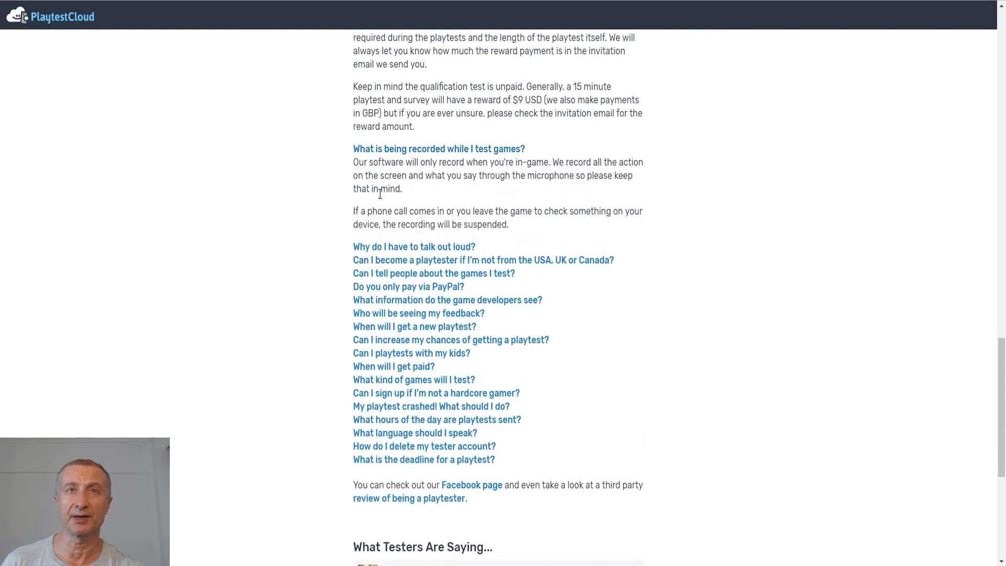
mouse_move(435, 192)
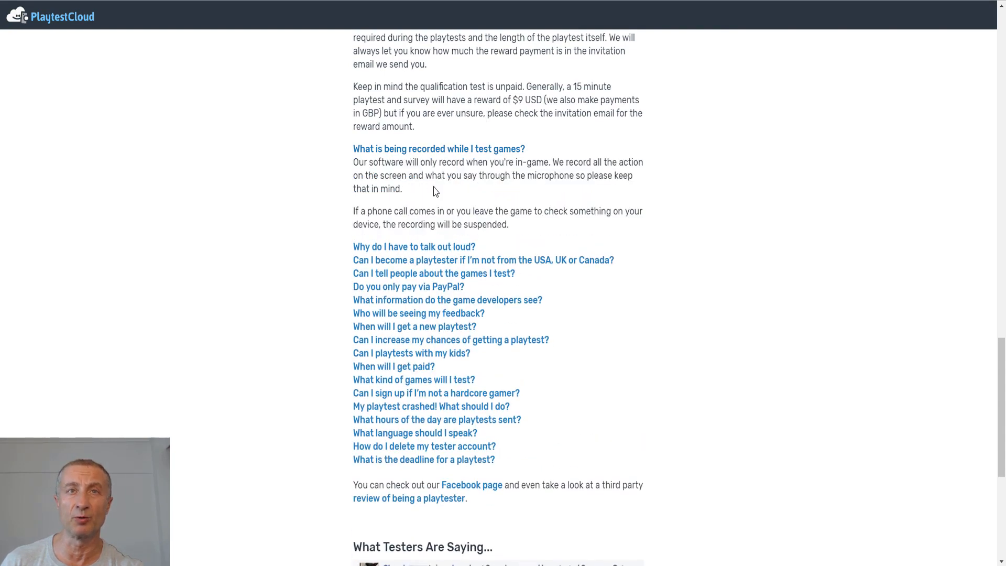
scroll("down", 3)
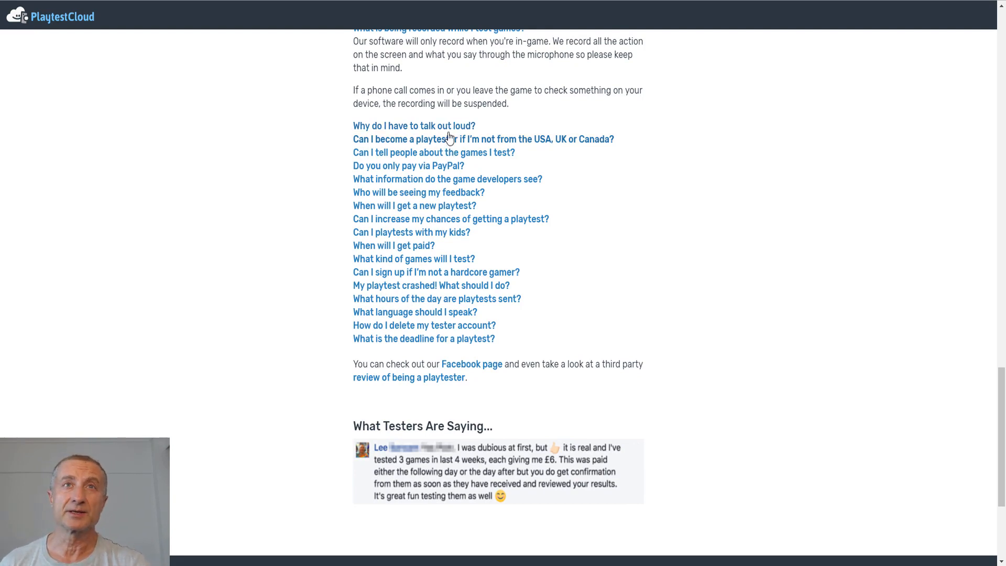
left_click(414, 126)
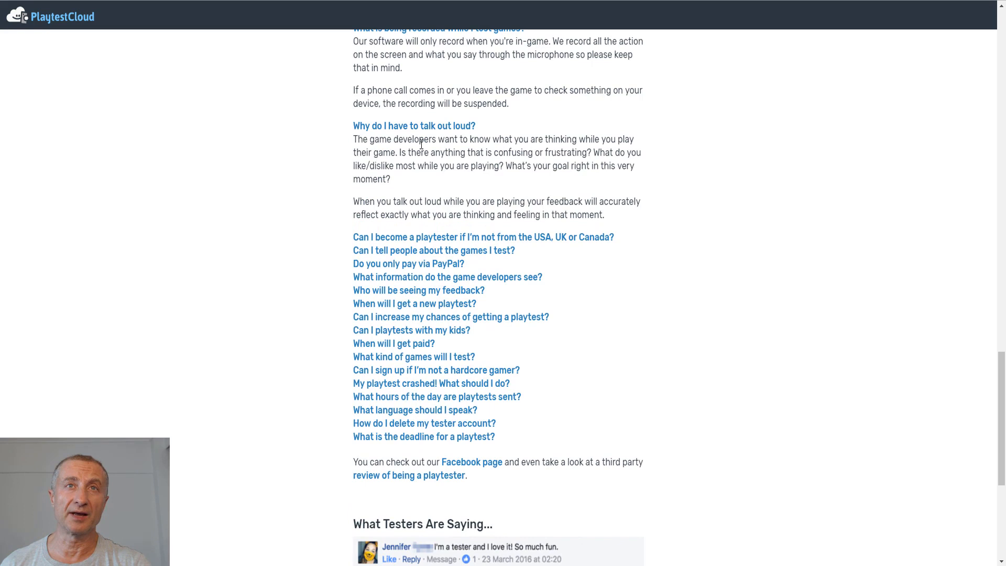
left_click_drag(401, 139, 390, 179)
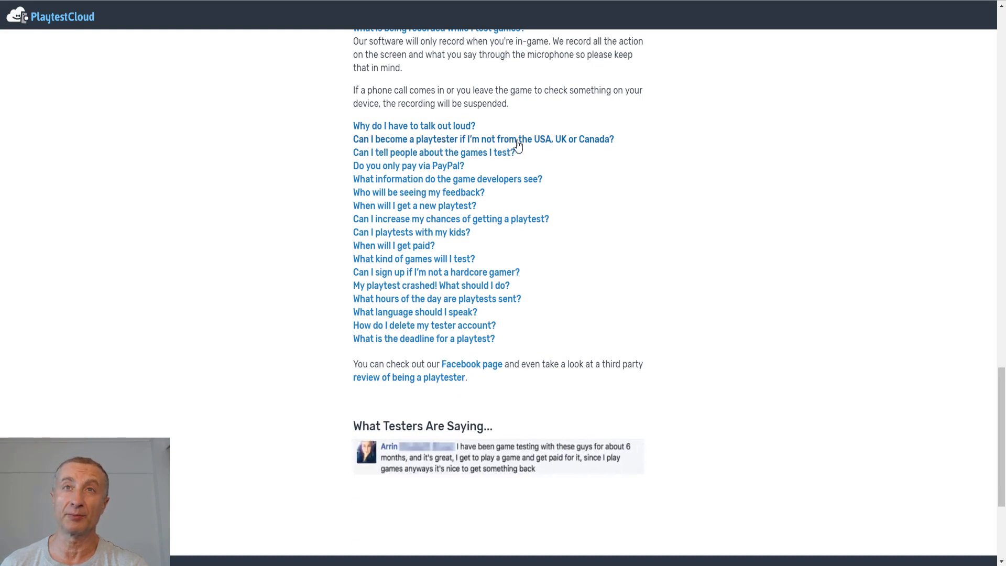
left_click(483, 139)
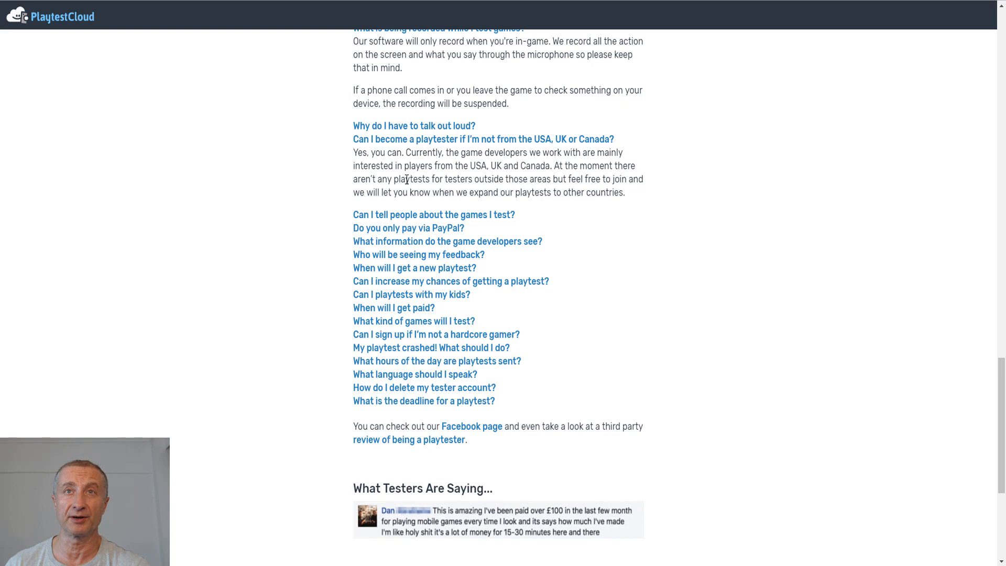
Expand 'Do you only pay via PayPal?' and scroll down to the page footer
scroll("down", 3)
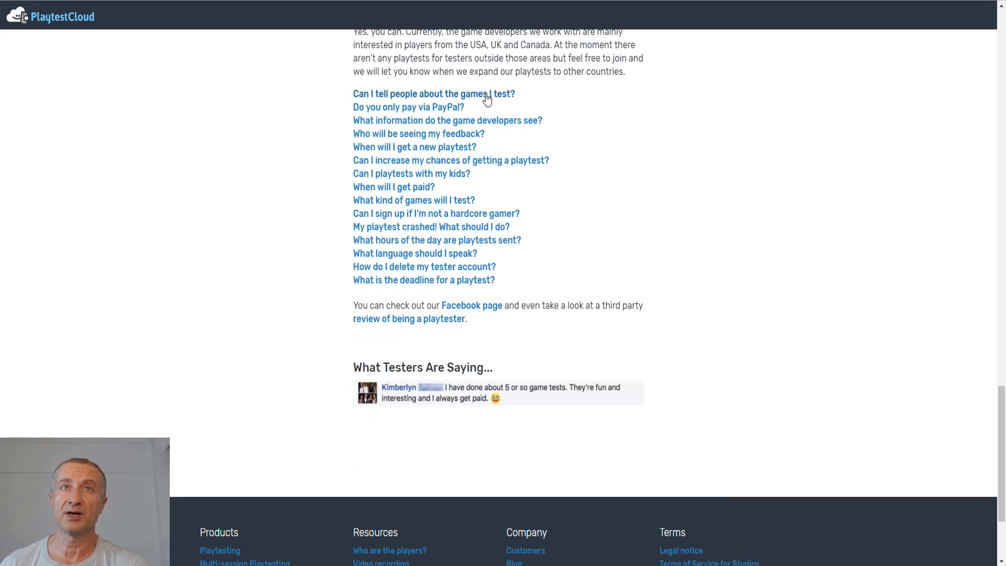
left_click(434, 93)
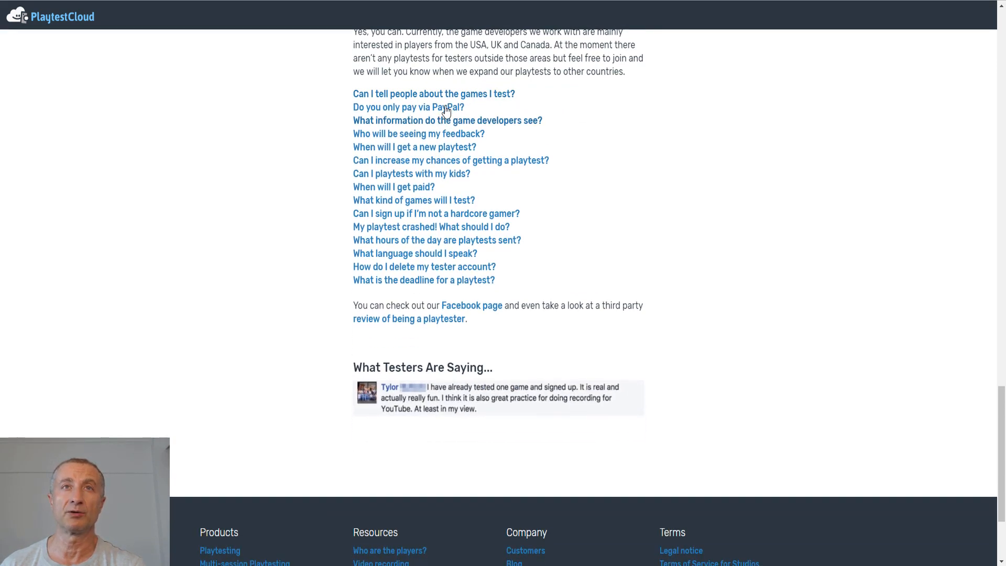
left_click(408, 107)
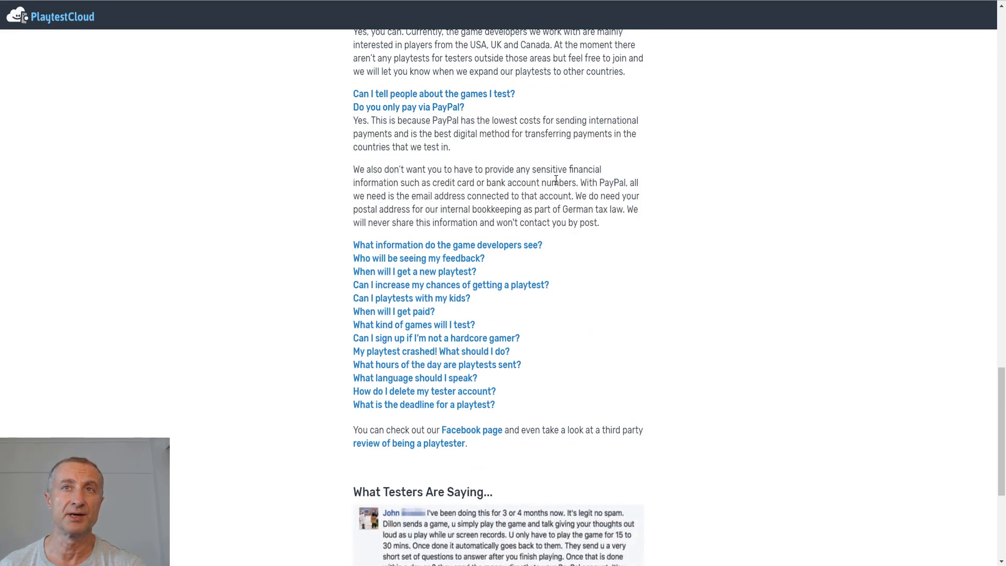
scroll("down", 3)
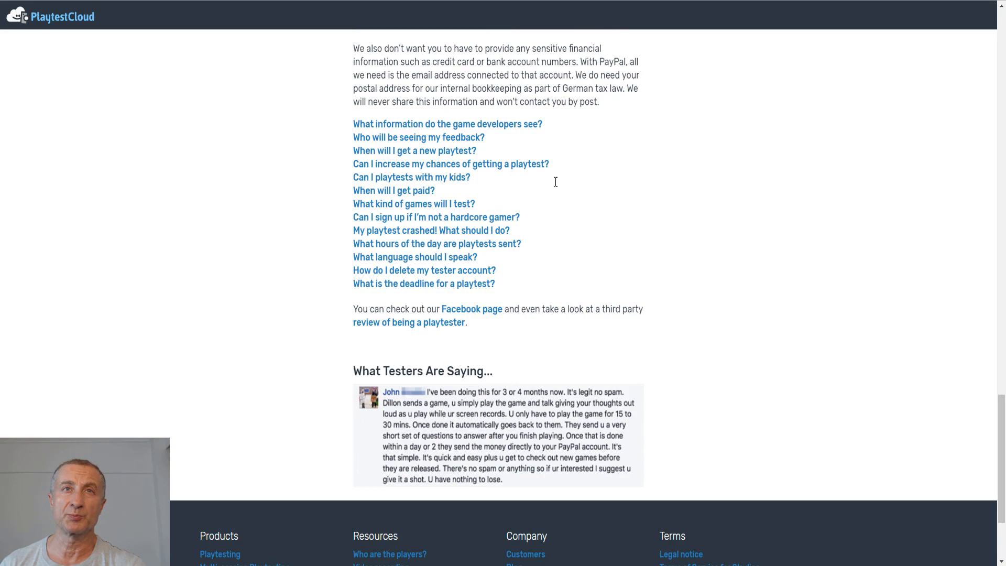
scroll("up", 3)
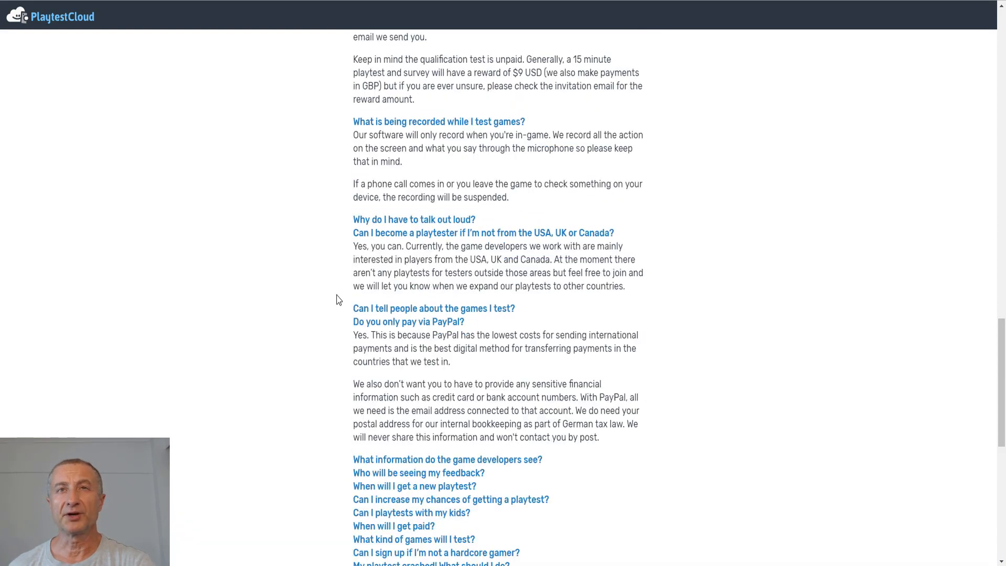
scroll("down", 3)
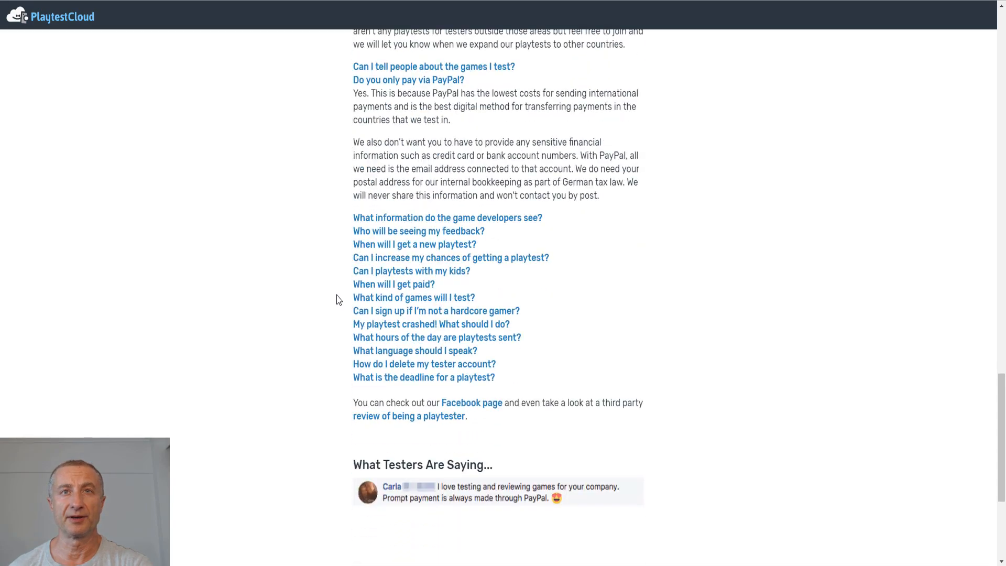
scroll("down", 3)
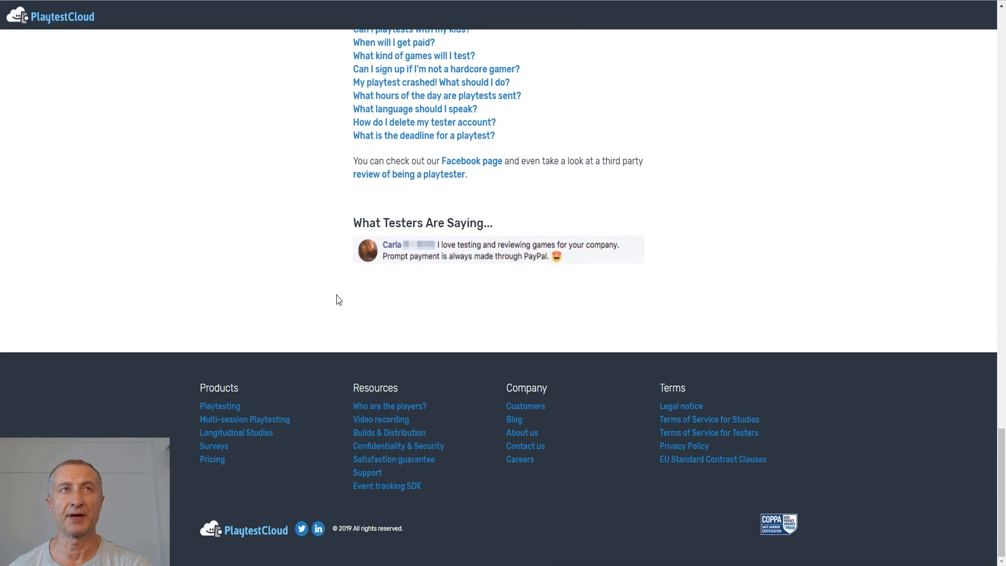